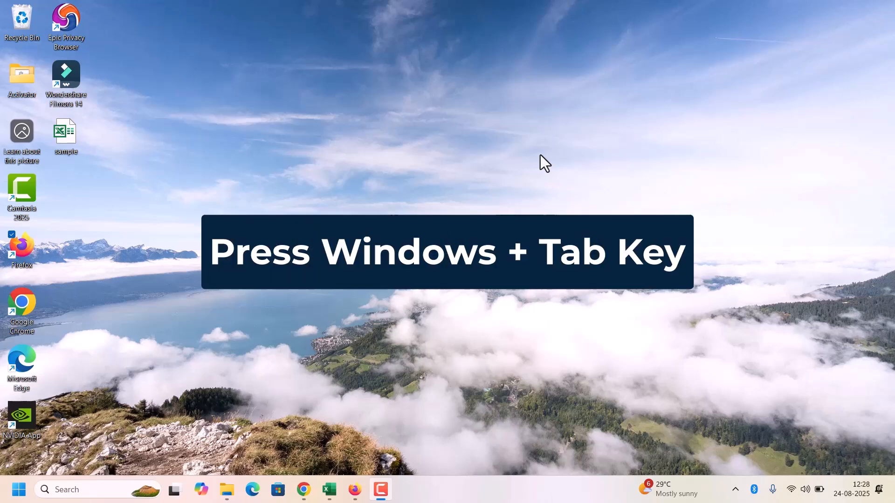
# Open Task View with Win+Tab to show Desktop 1 and the new-desktop option.
pyautogui.press('Win+Tab')
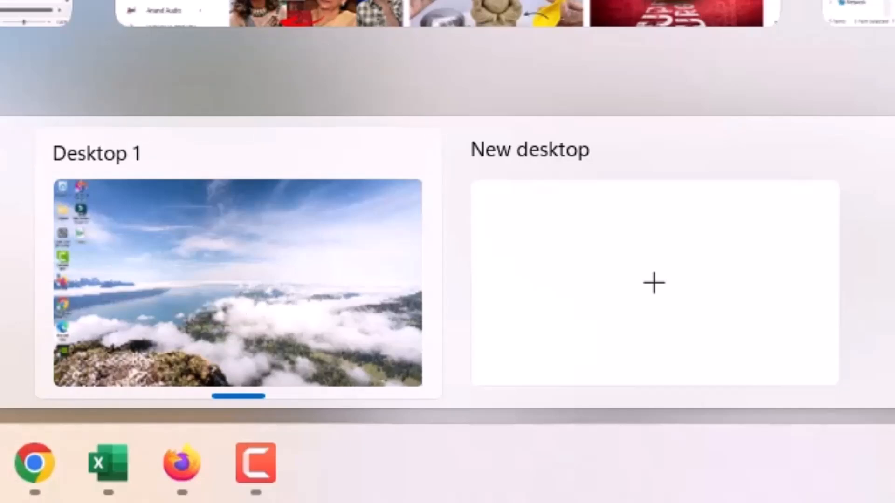
pyautogui.moveTo(165, 211)
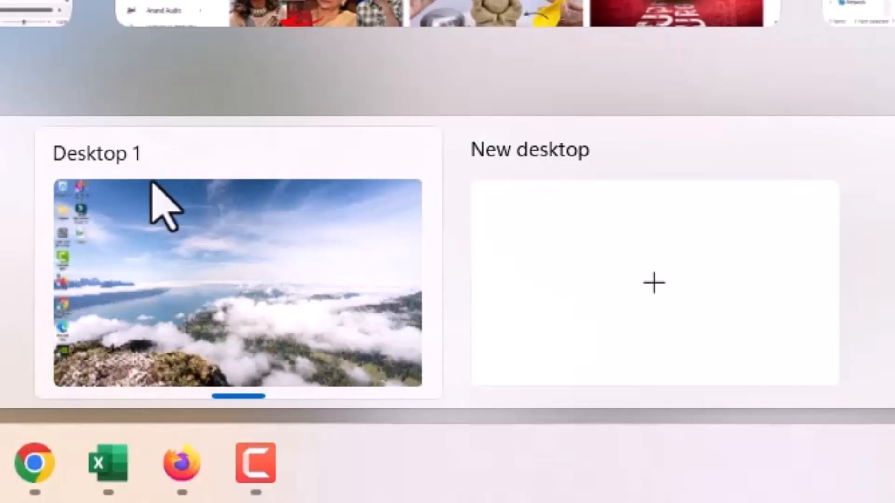
pyautogui.moveTo(531, 197)
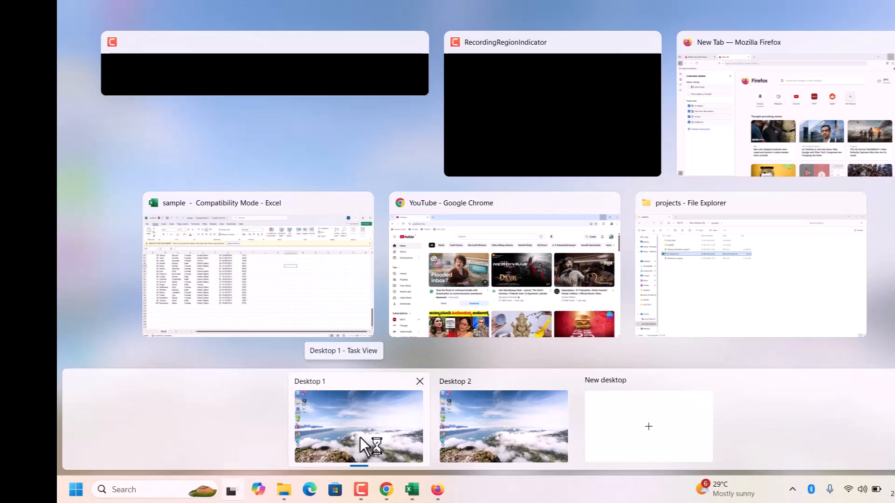
# Switch to the empty Desktop 2 from its Task View thumbnail.
pyautogui.click(503, 426)
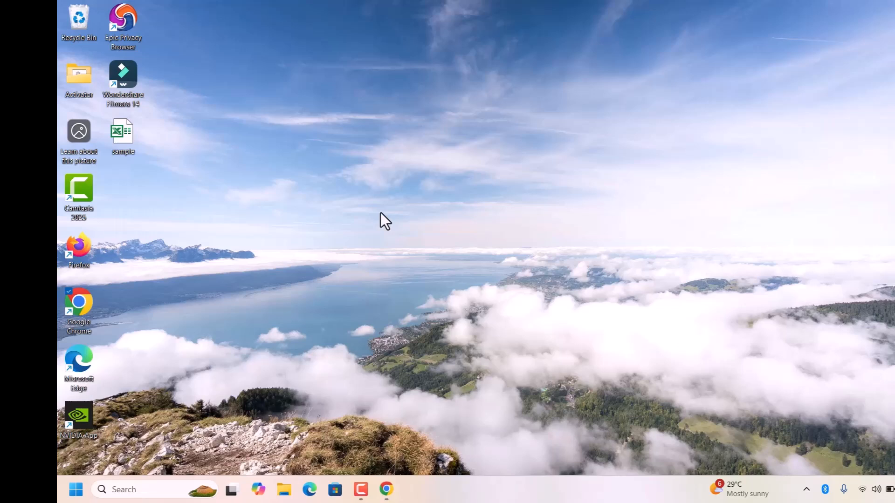
pyautogui.moveTo(486, 181)
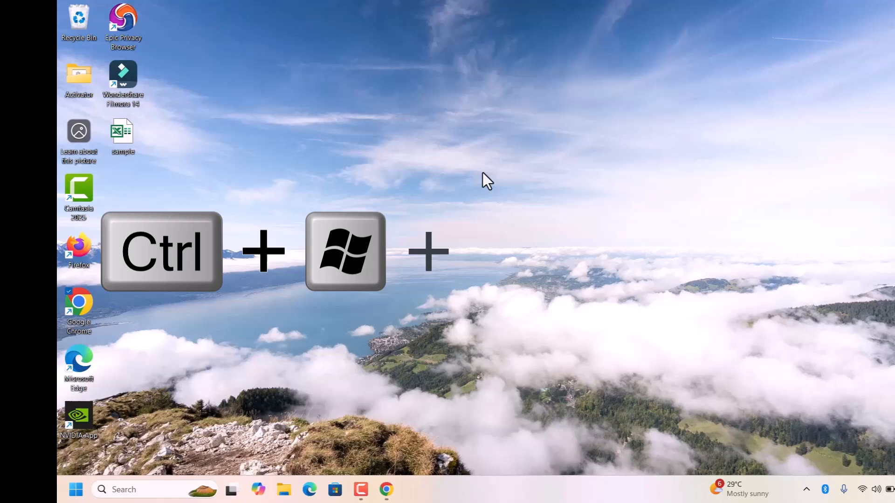
# Return to Desktop 1 with Ctrl+Win+Left, where the earlier app windows are.
pyautogui.press('Ctrl+Win+Left')
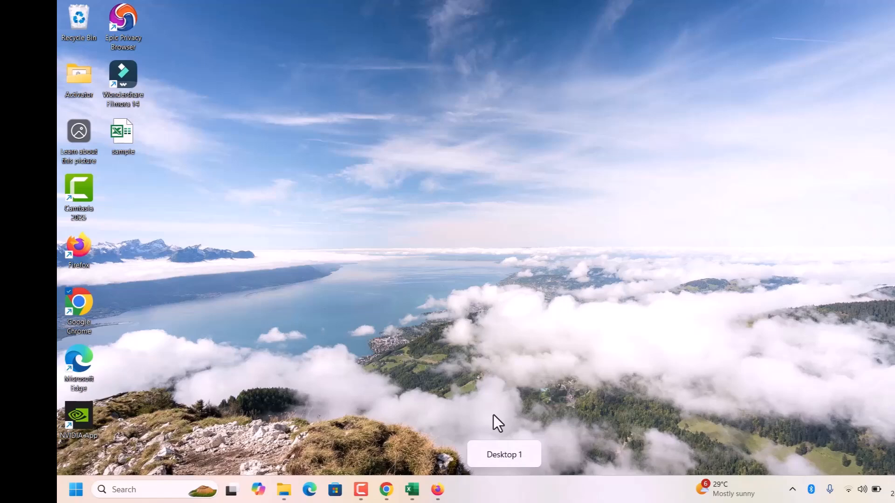
pyautogui.moveTo(511, 471)
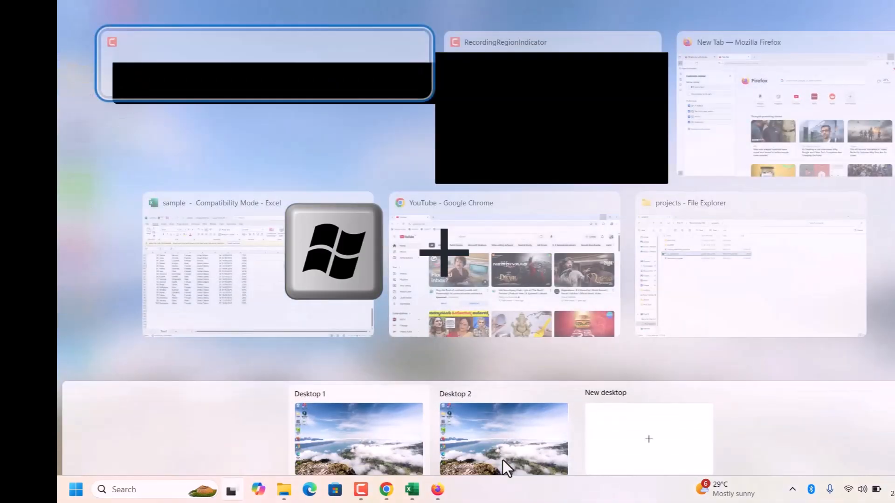
# Move the Excel sample workbook onto Desktop 2 and switch to that desktop.
pyautogui.press('Tab')
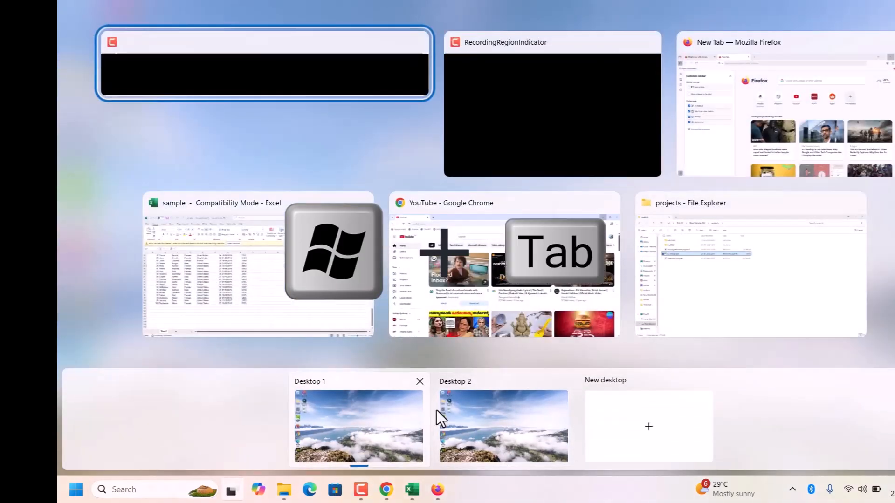
pyautogui.moveTo(488, 422)
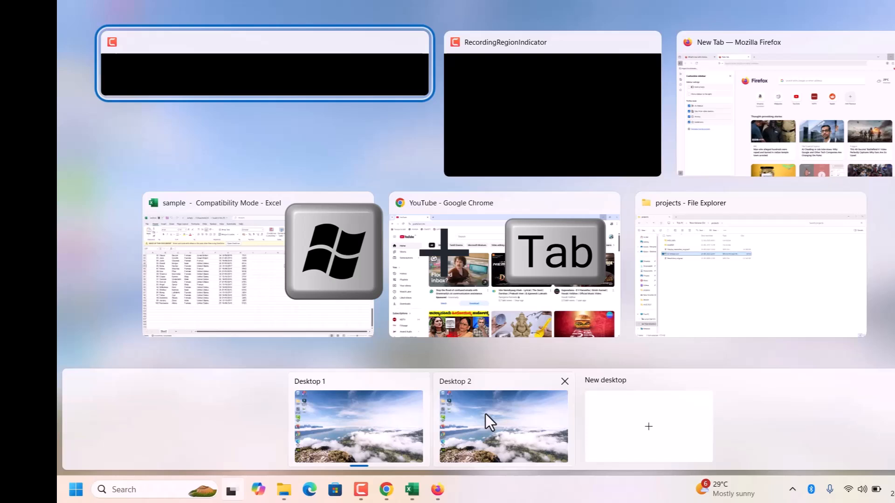
pyautogui.moveTo(294, 269)
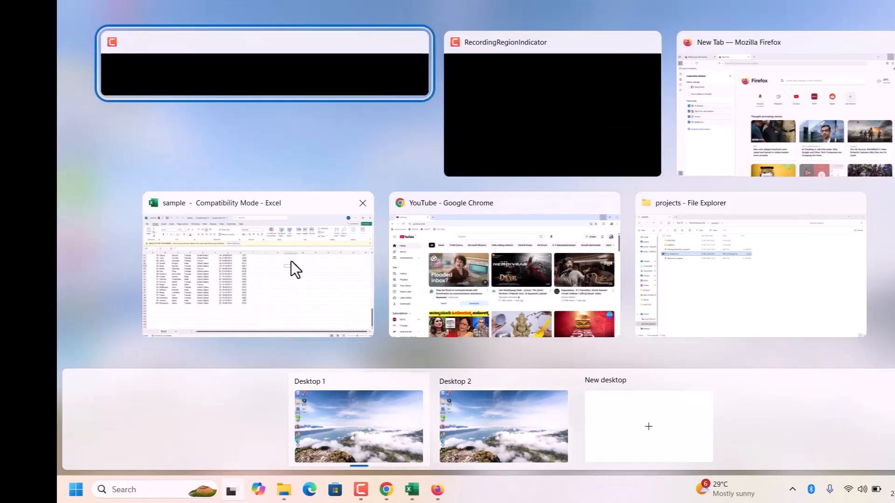
pyautogui.moveTo(465, 290)
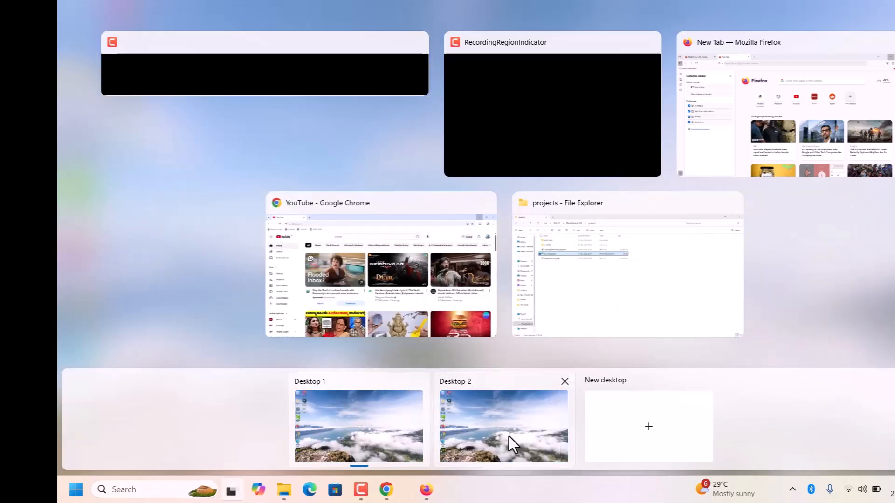
pyautogui.click(503, 427)
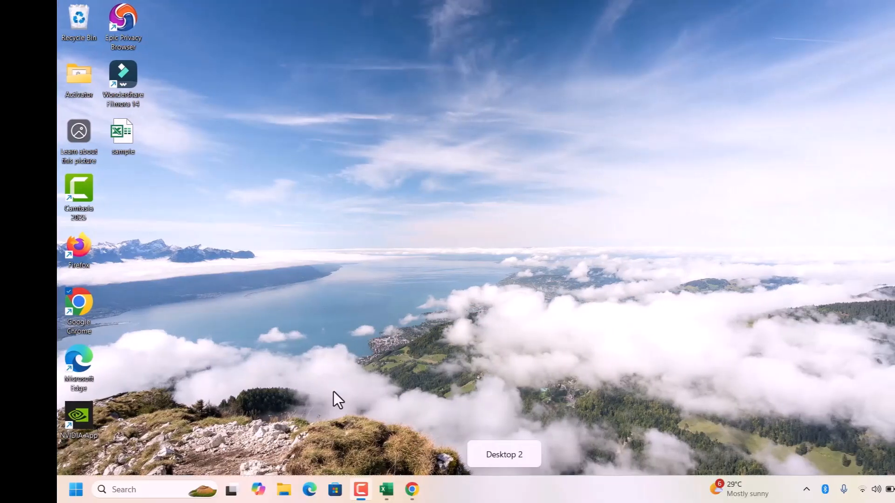
pyautogui.moveTo(386, 488)
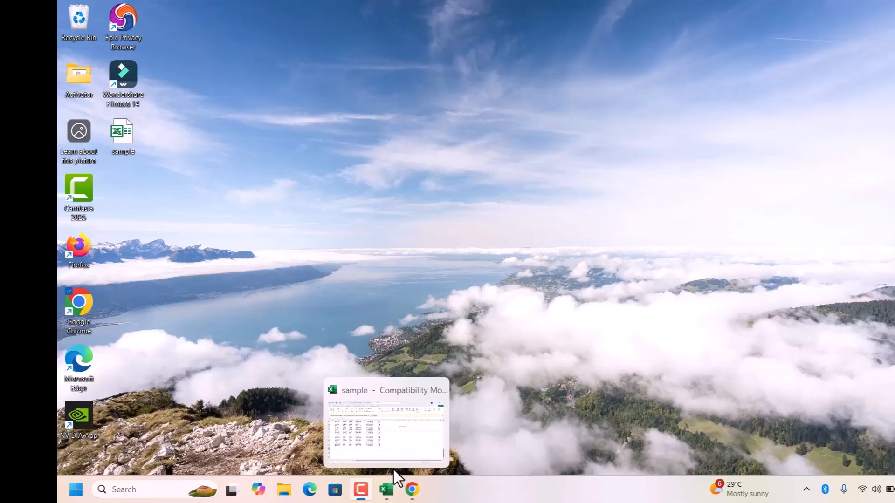
pyautogui.click(411, 490)
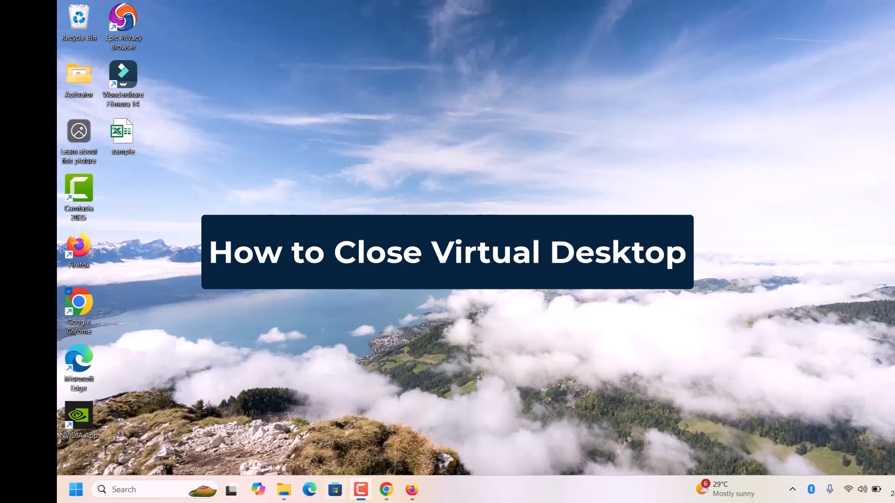
pyautogui.moveTo(412, 489)
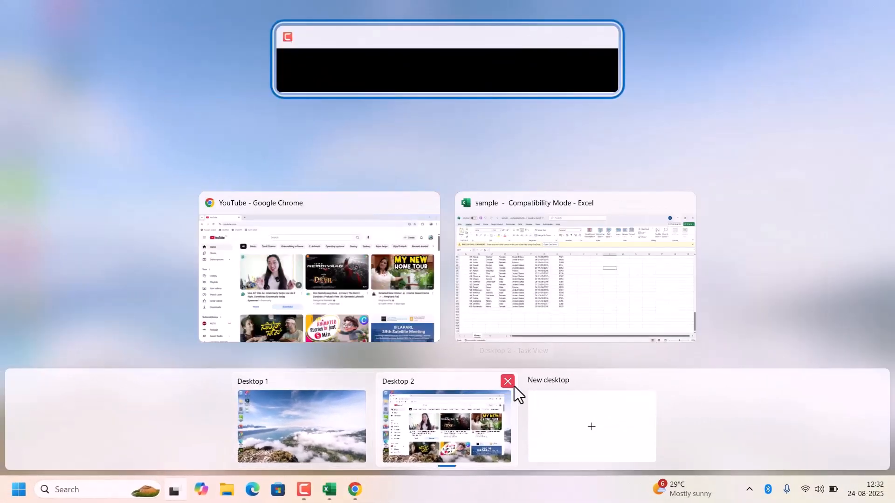
# Close Desktop 2 so Chrome and Excel return to Desktop 1.
pyautogui.click(506, 381)
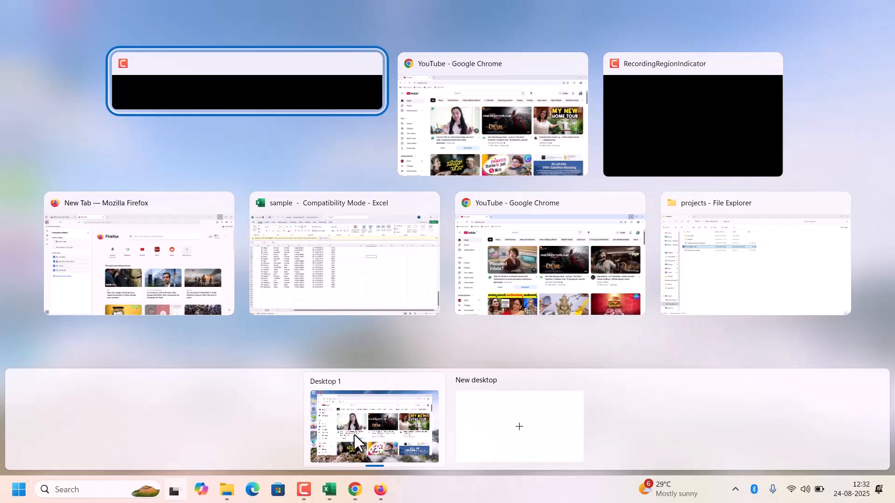